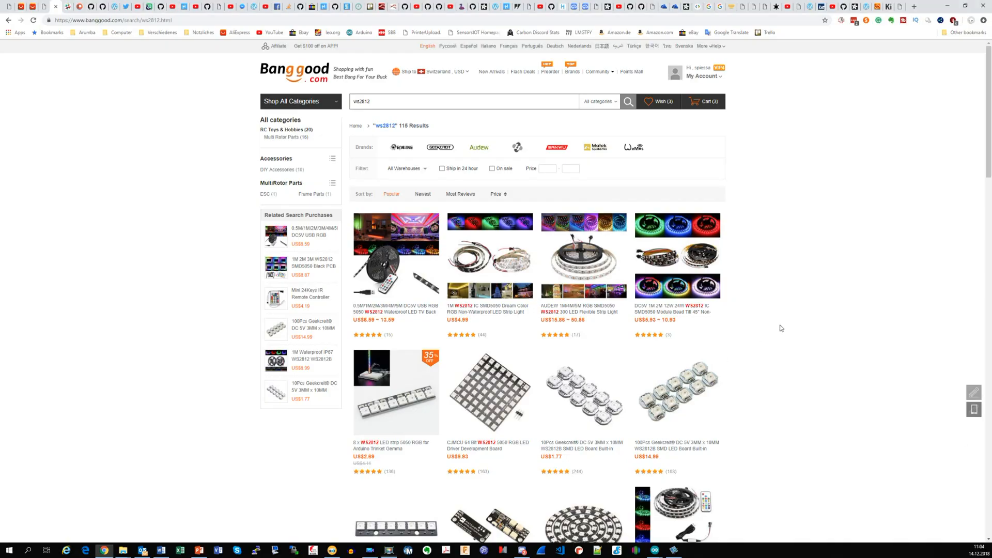
Advance the slideshow to the three-chip WS2812 DIN-to-DOUT chain wiring diagram
scroll(down, 3)
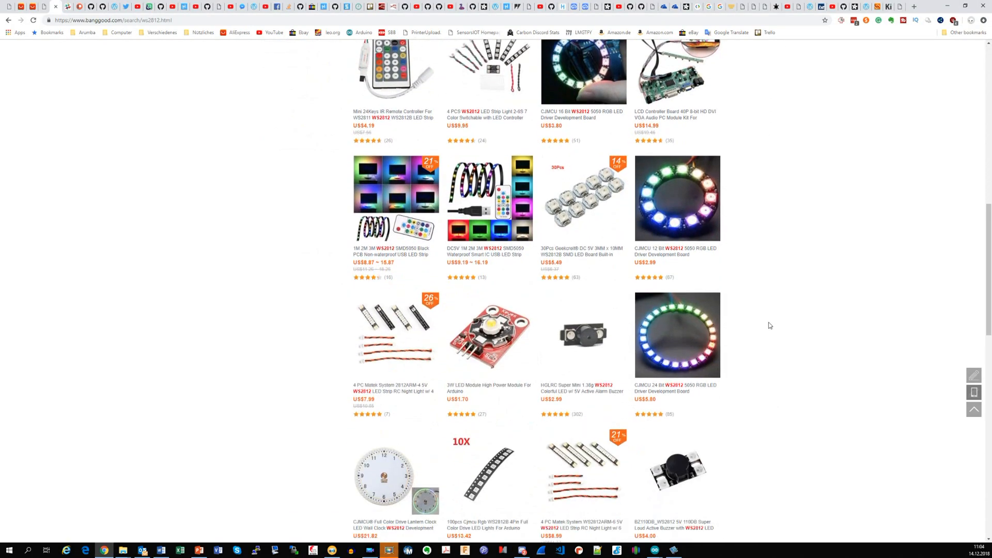
scroll(down, 3)
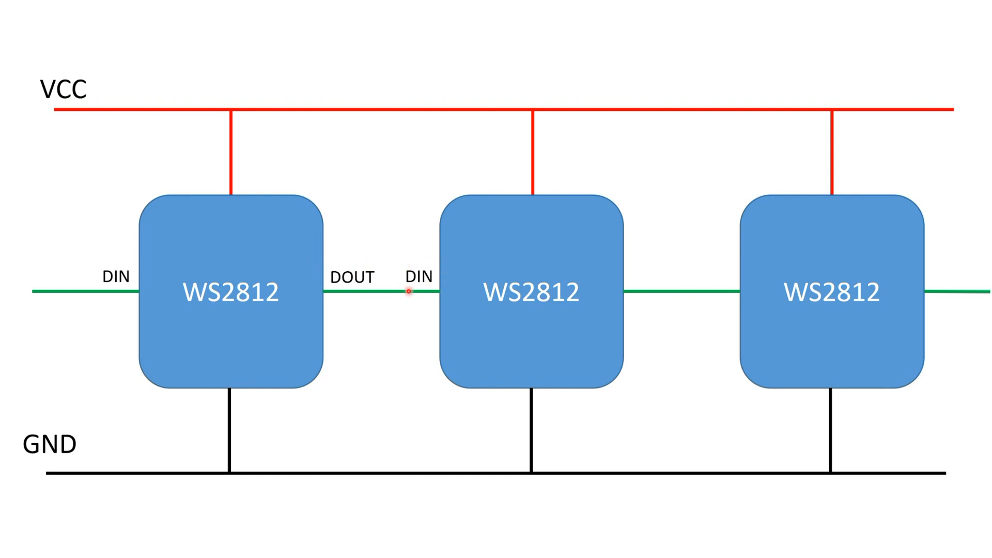
mouse_move(974, 310)
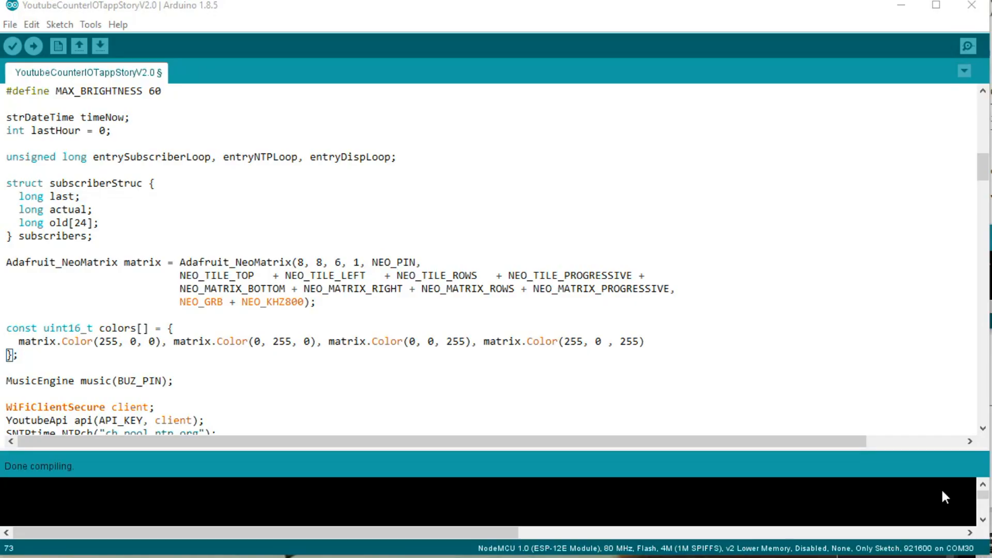
Highlight the NEO_MATRIX_ROWS layout flag in the Adafruit_NeoMatrix constructor
double_click(483, 289)
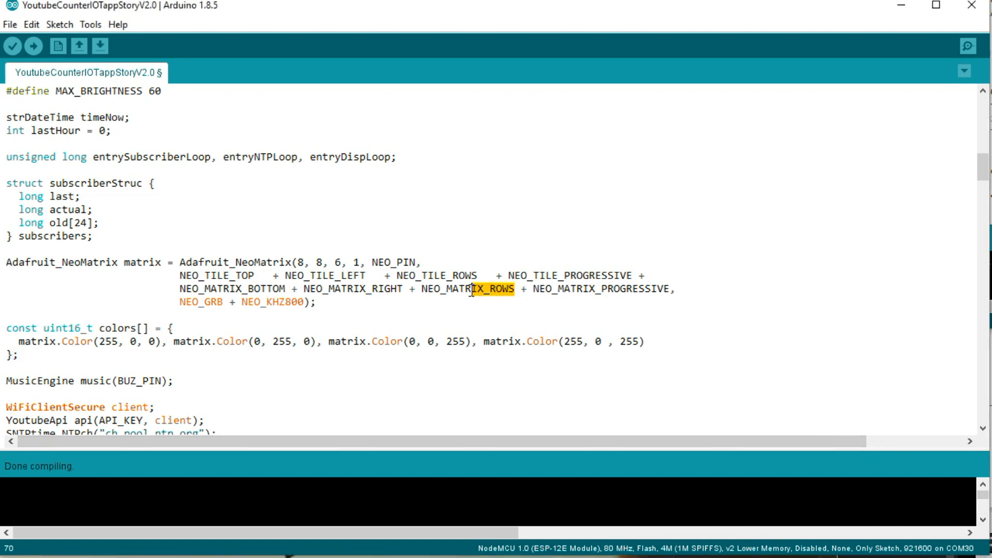